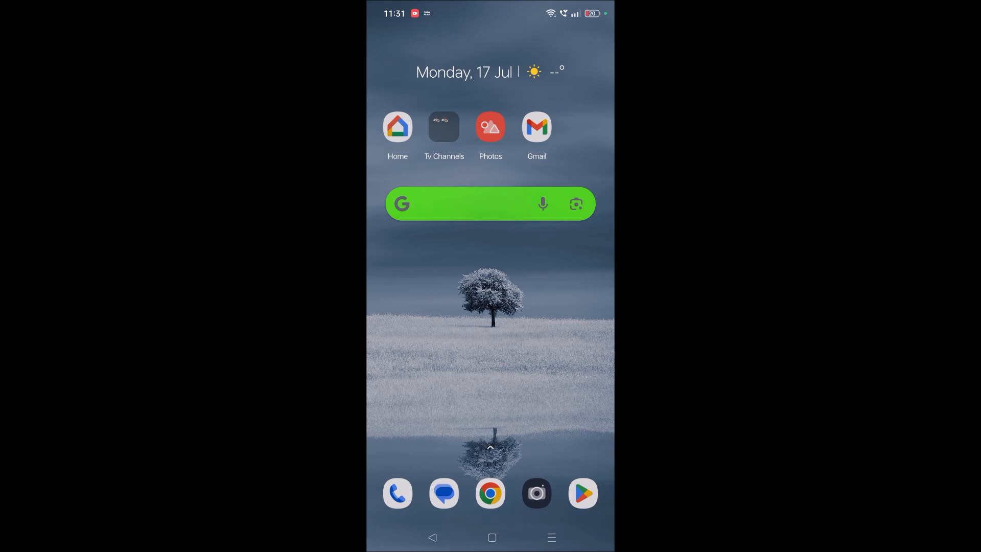
- Leave the app list for the home screen and launch Google Chrome
scroll("up", 3)
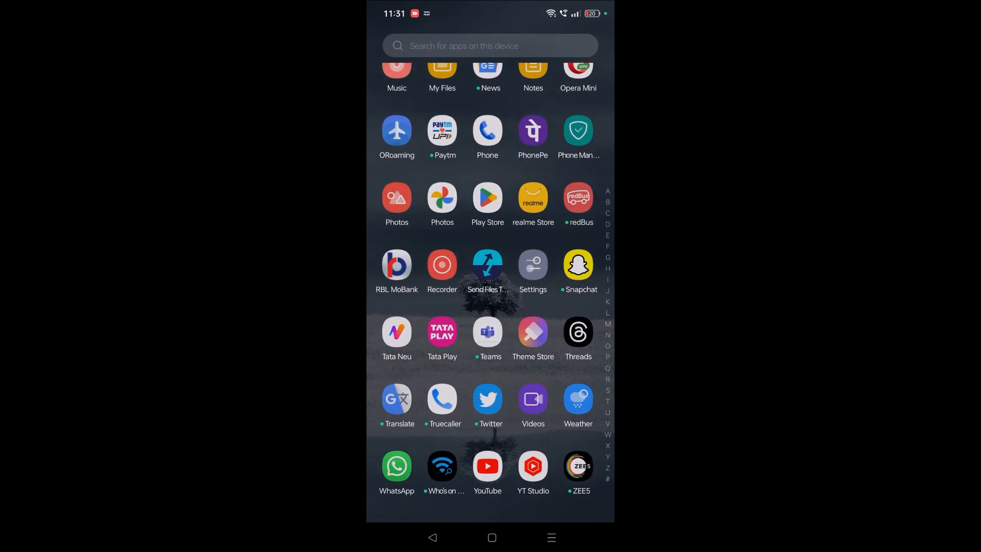
scroll("down", 3)
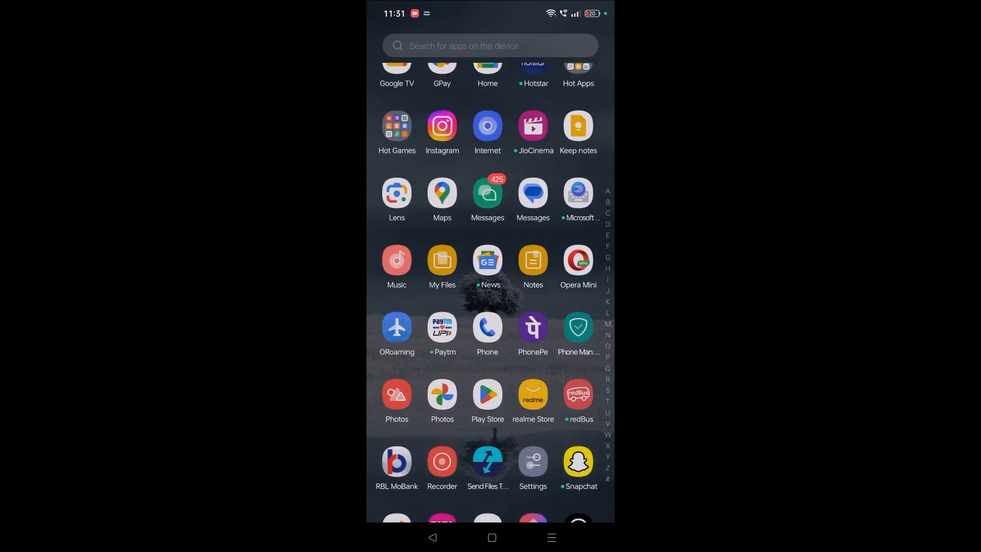
left_click(491, 537)
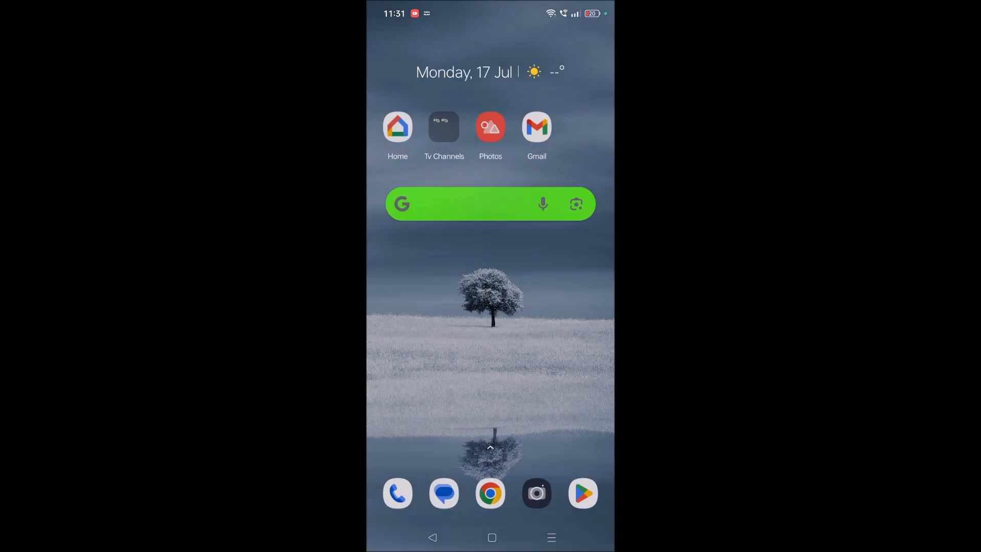
left_click(490, 492)
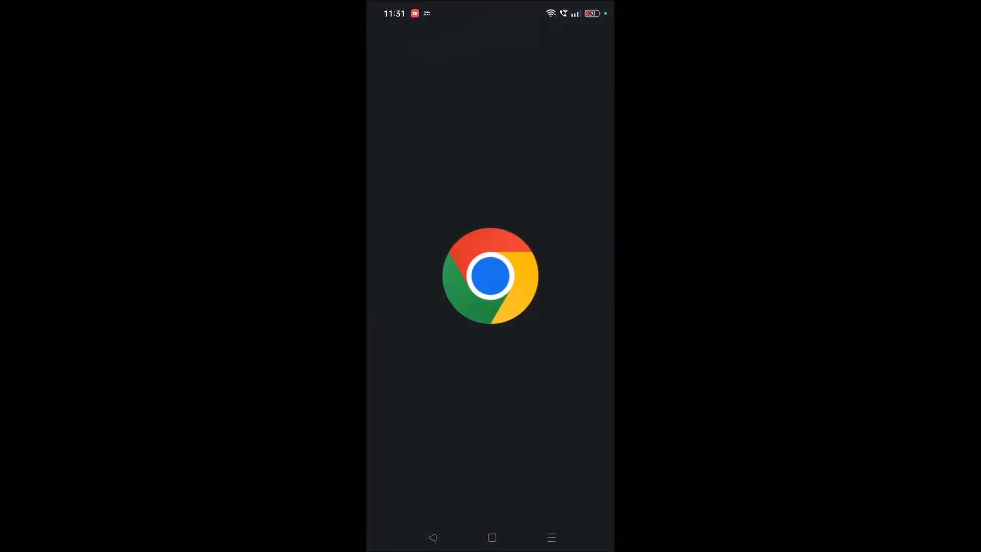
- Go to google.com from the address bar
left_click(489, 276)
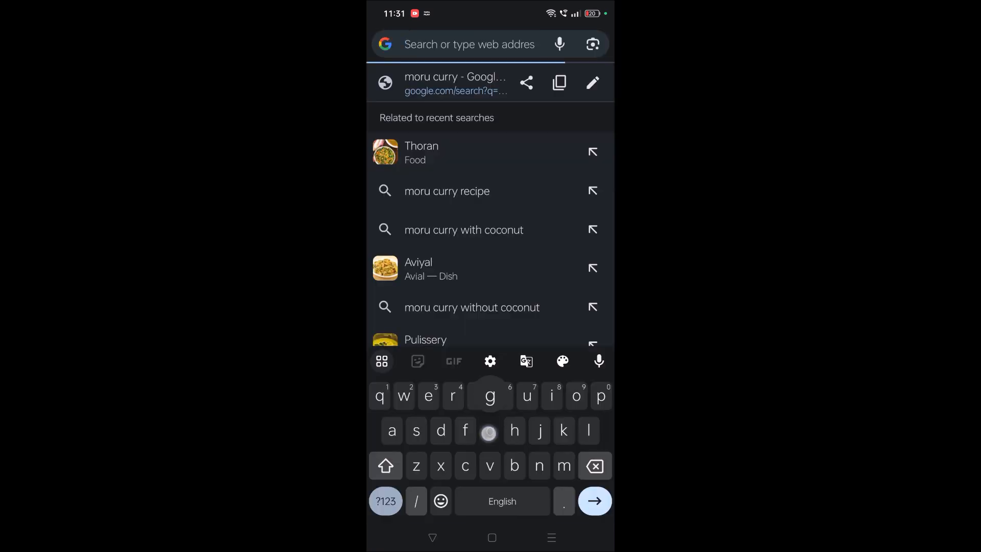
type("google.com")
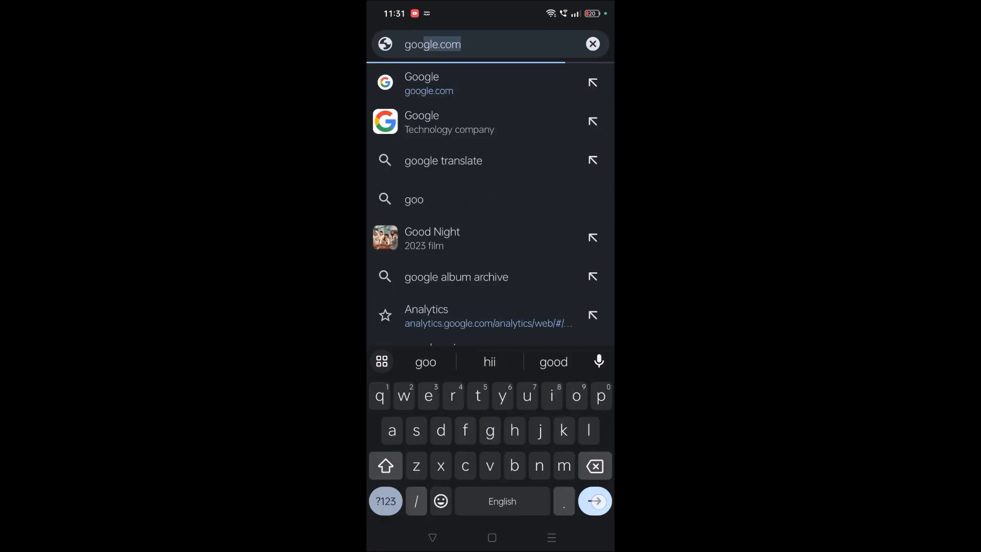
left_click(428, 83)
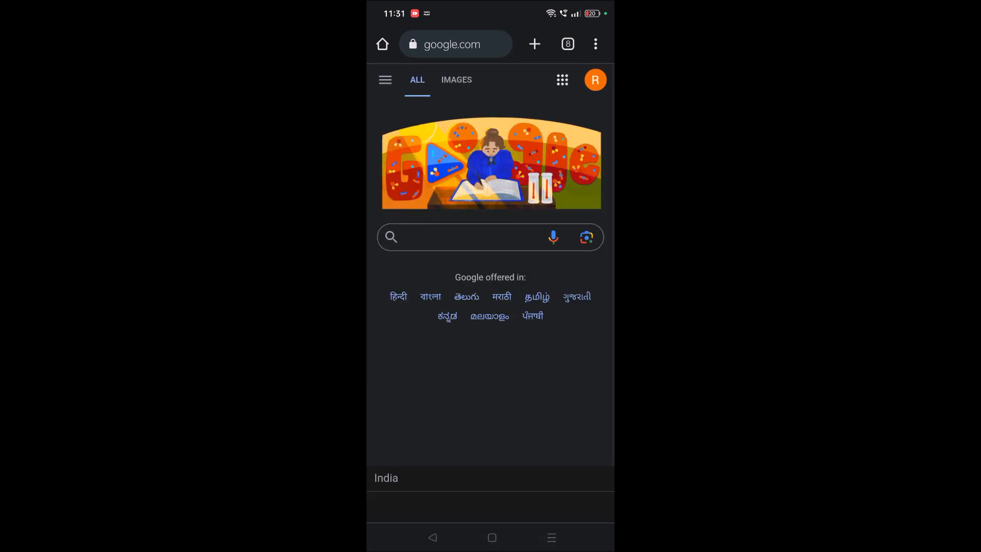
- Search Google for "my account google" using the suggested query
type("my ac")
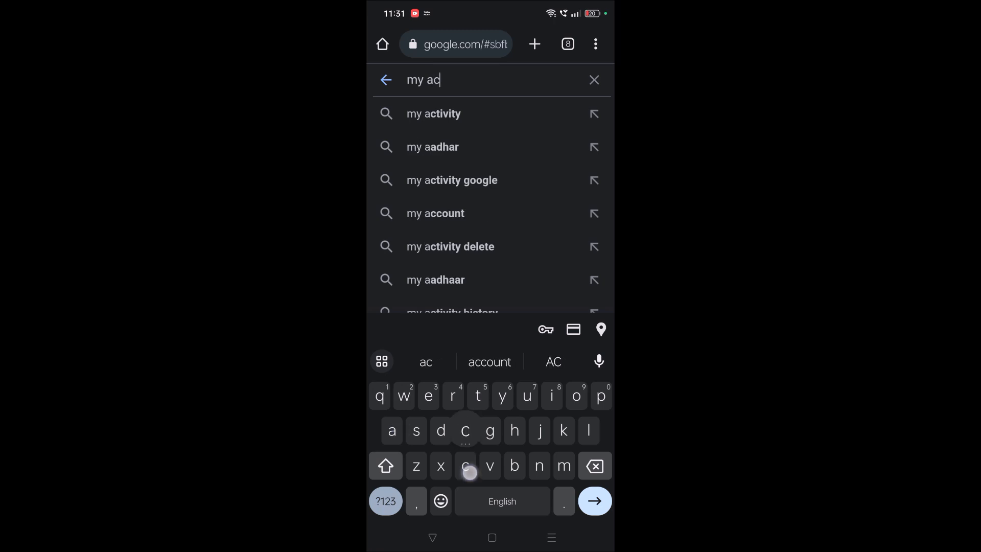
left_click(435, 213)
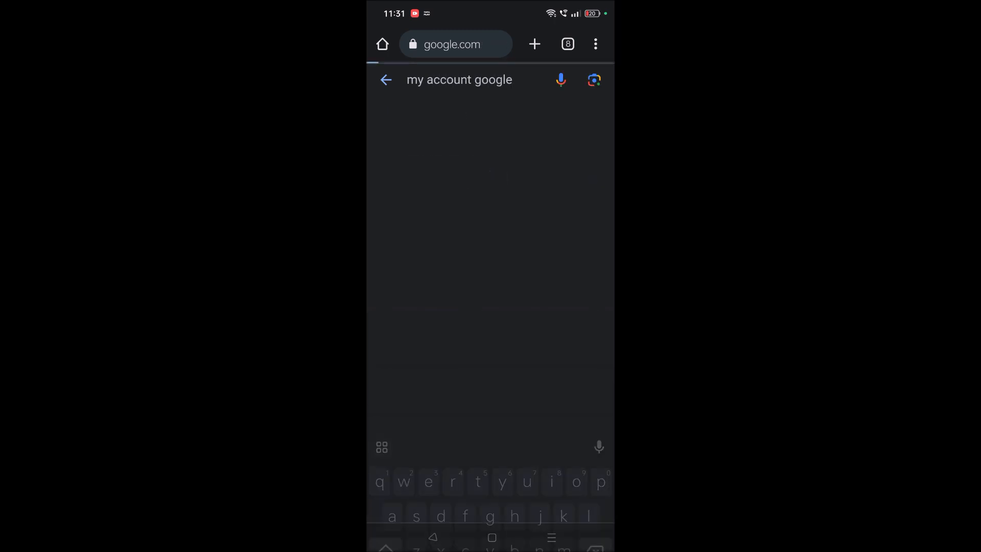
key("Enter")
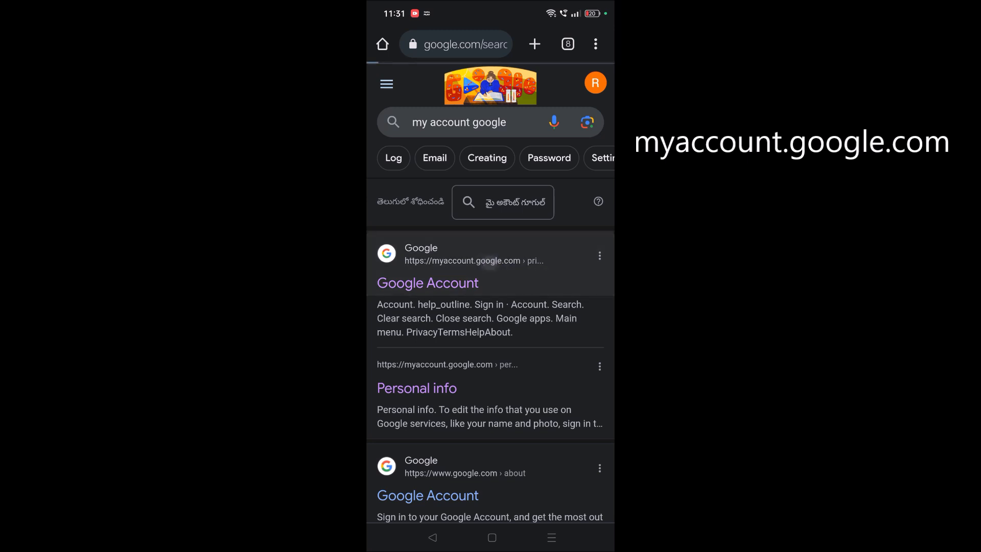
- Enter the Google Account site from the first result and switch to Data & privacy
left_click(427, 282)
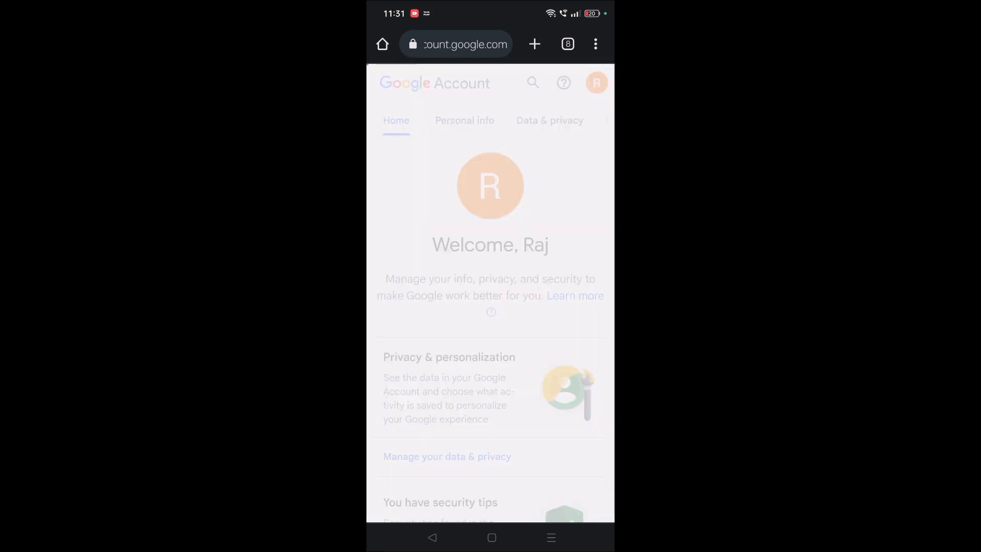
left_click(550, 121)
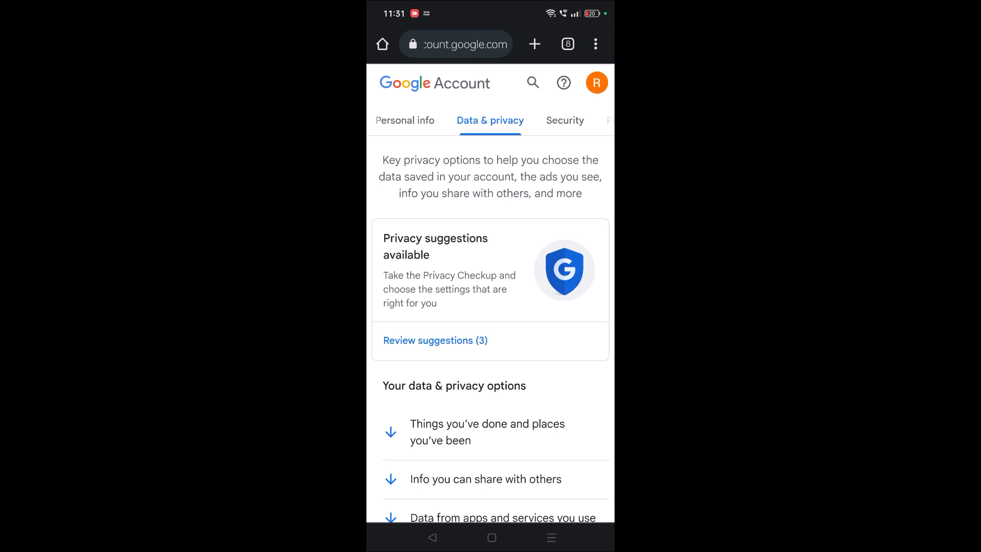
- Reach Content saved from Google services under Data from apps and services, landing on the Google Dashboard
left_click(472, 201)
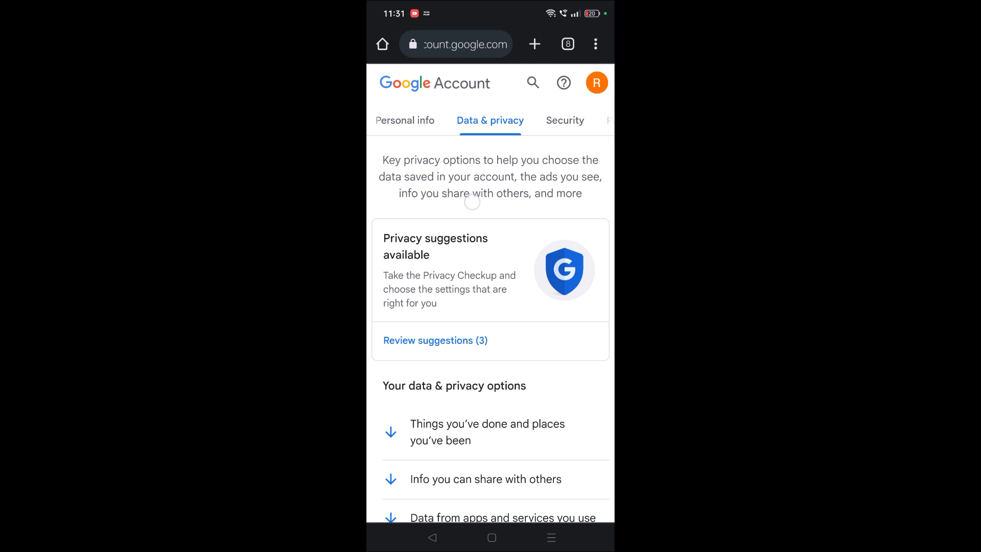
scroll("down", 3)
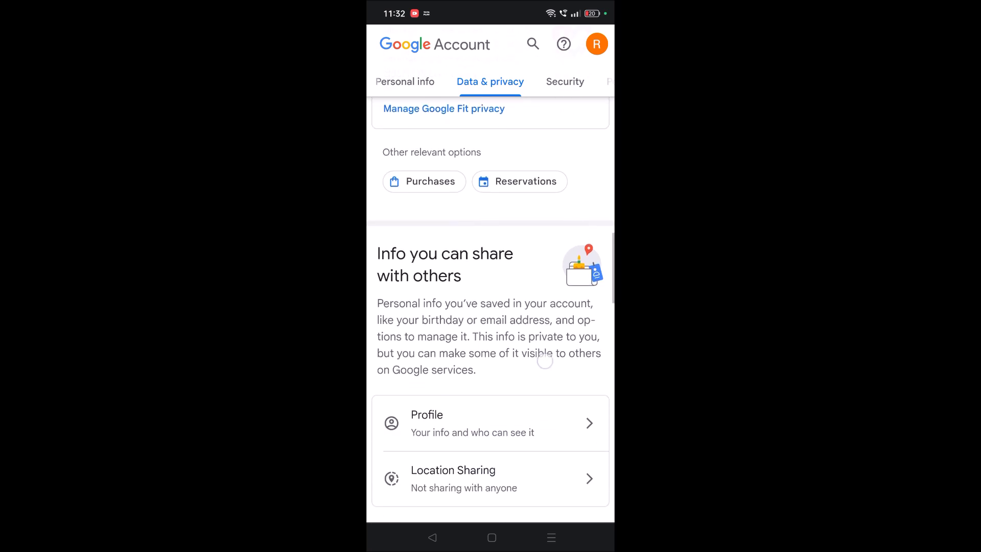
scroll("down", 3)
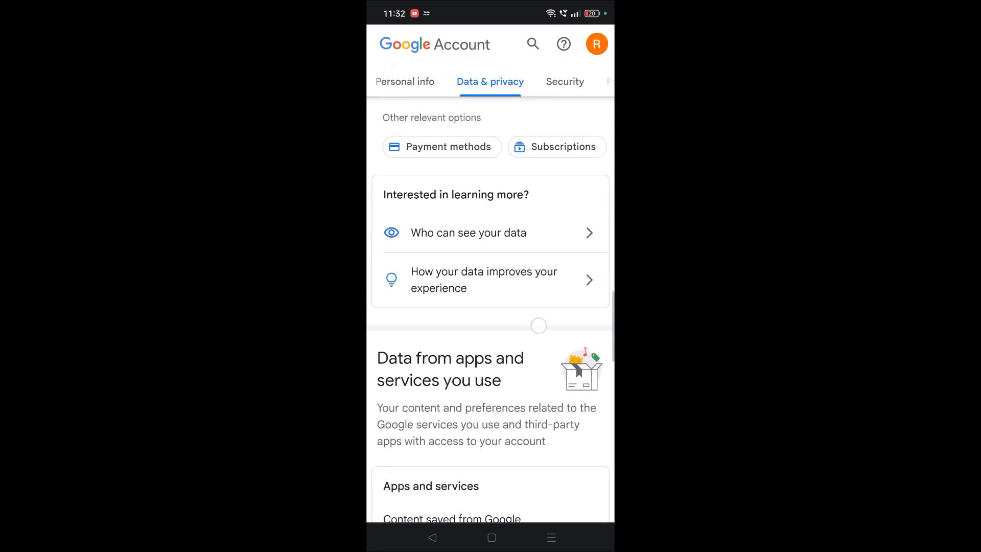
scroll("down", 3)
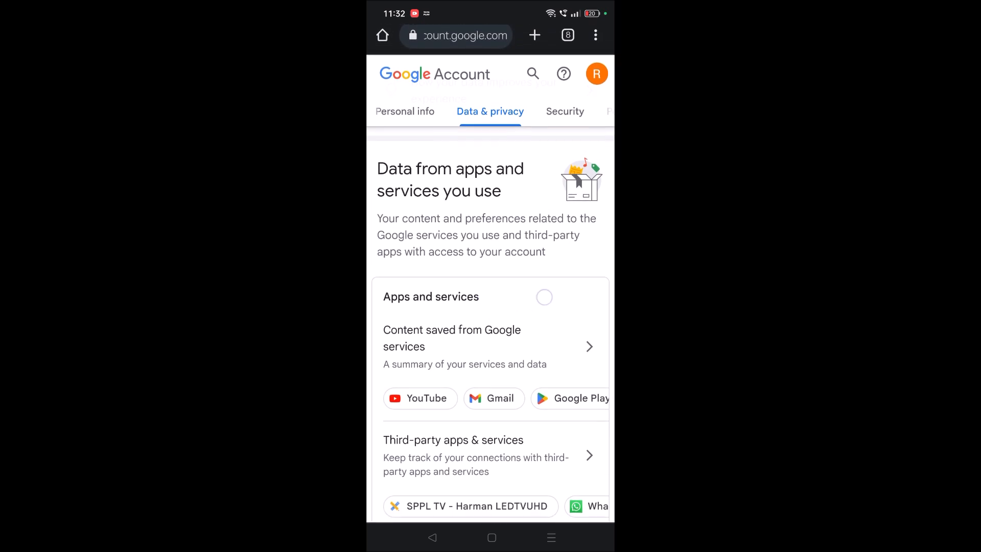
scroll("up", 3)
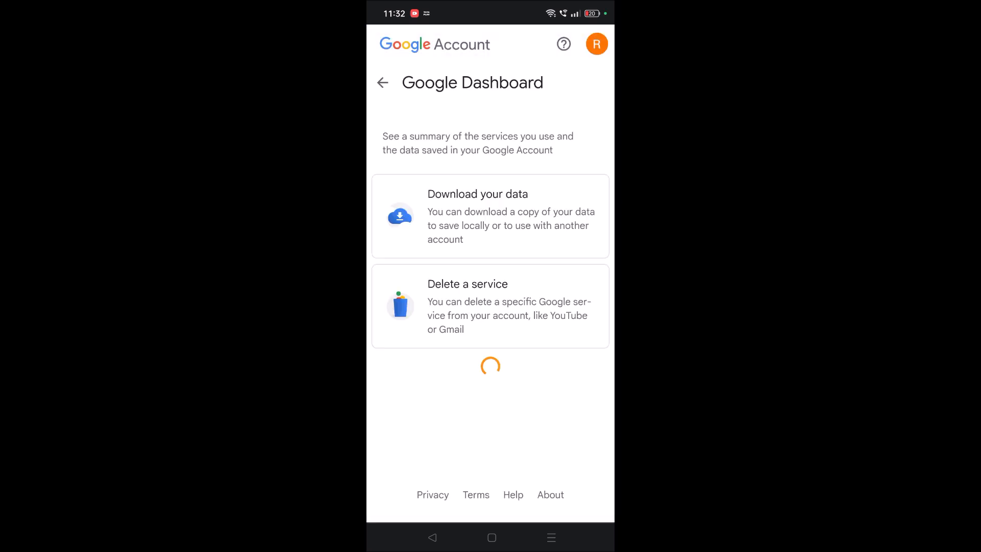
- Scroll the Google Dashboard down to the Android Backups card showing RMX3710 with 48 apps and Delete backup data
scroll("down", 3)
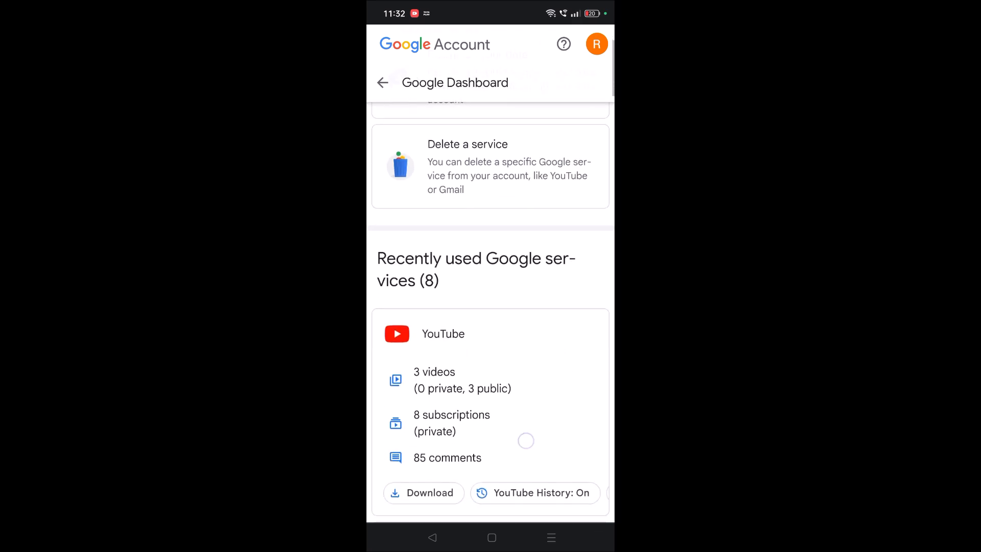
scroll("down", 3)
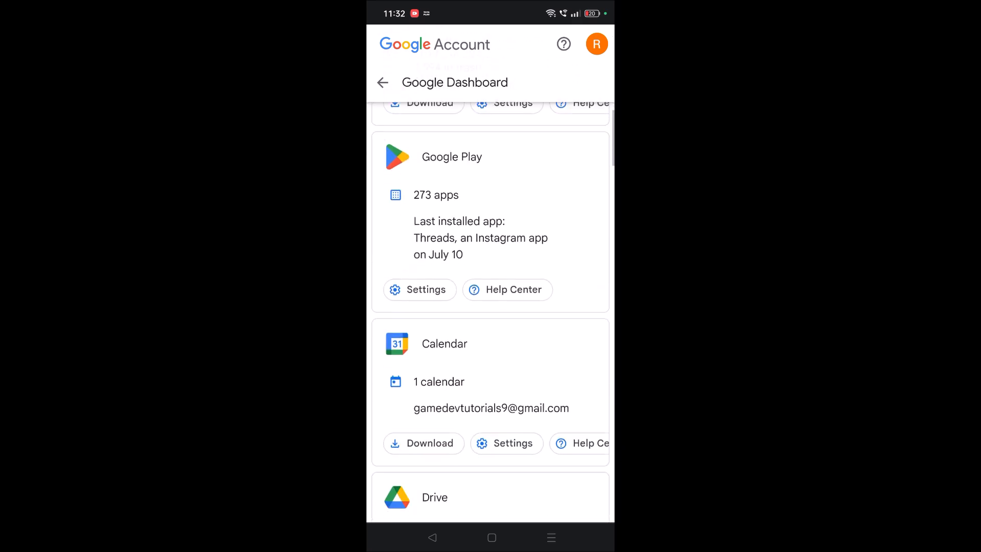
scroll("down", 3)
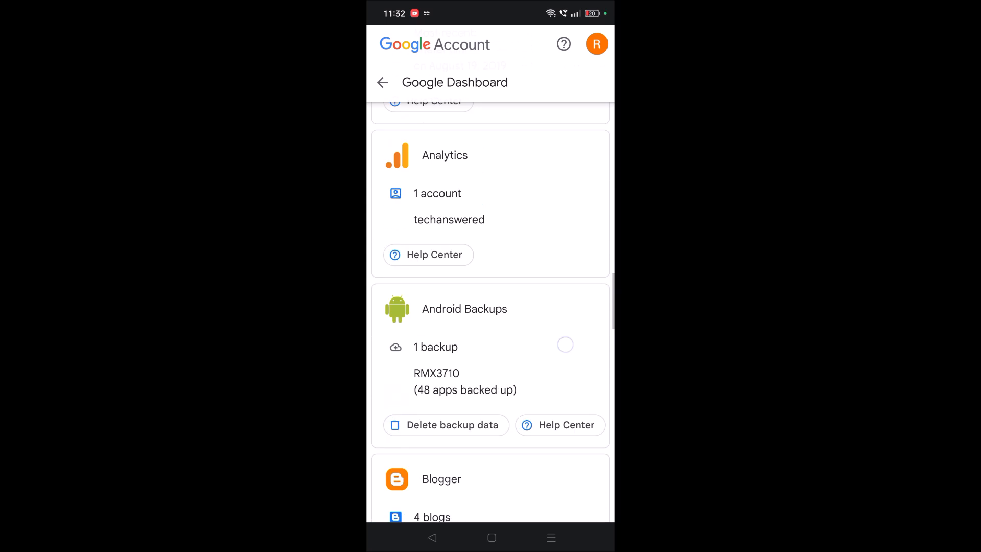
scroll("down", 3)
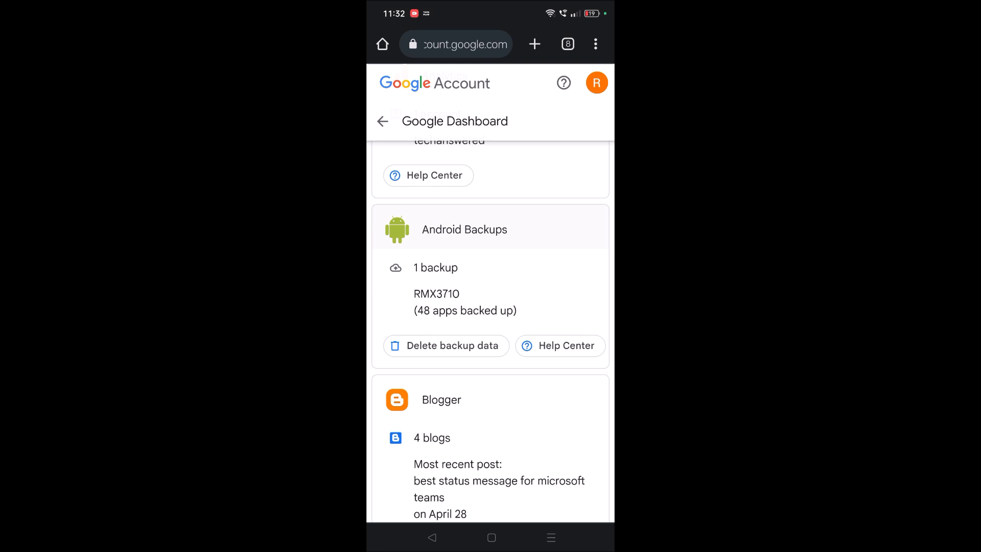
scroll("down", 3)
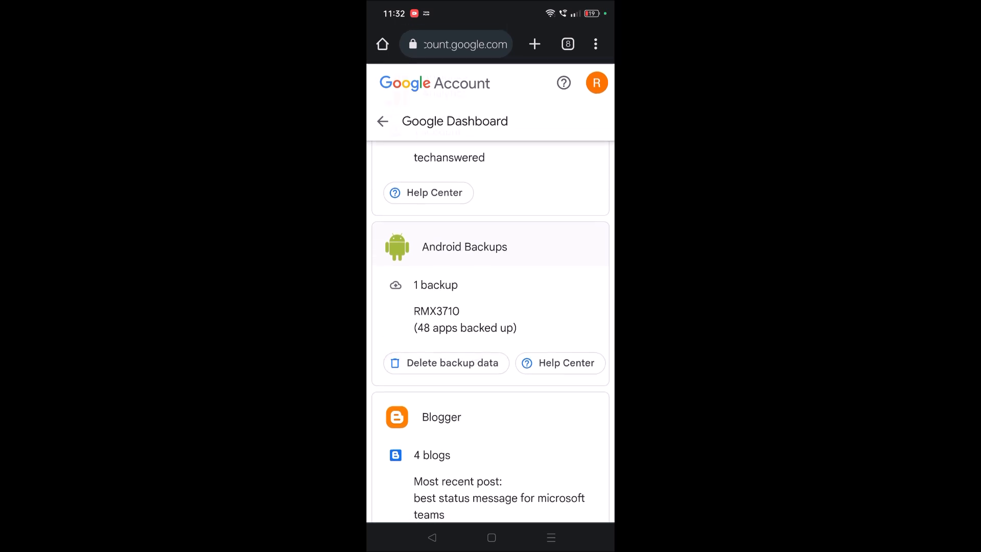
scroll("up", 3)
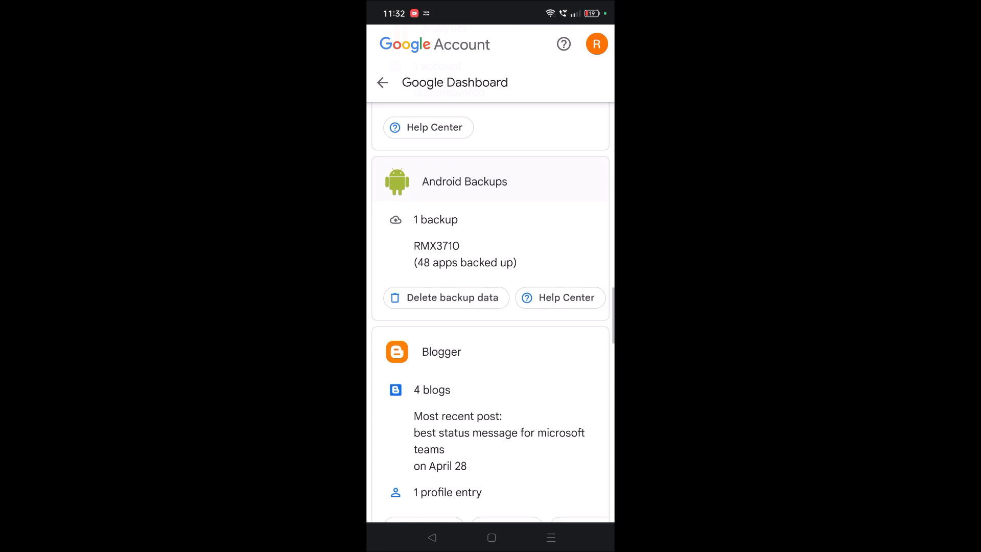